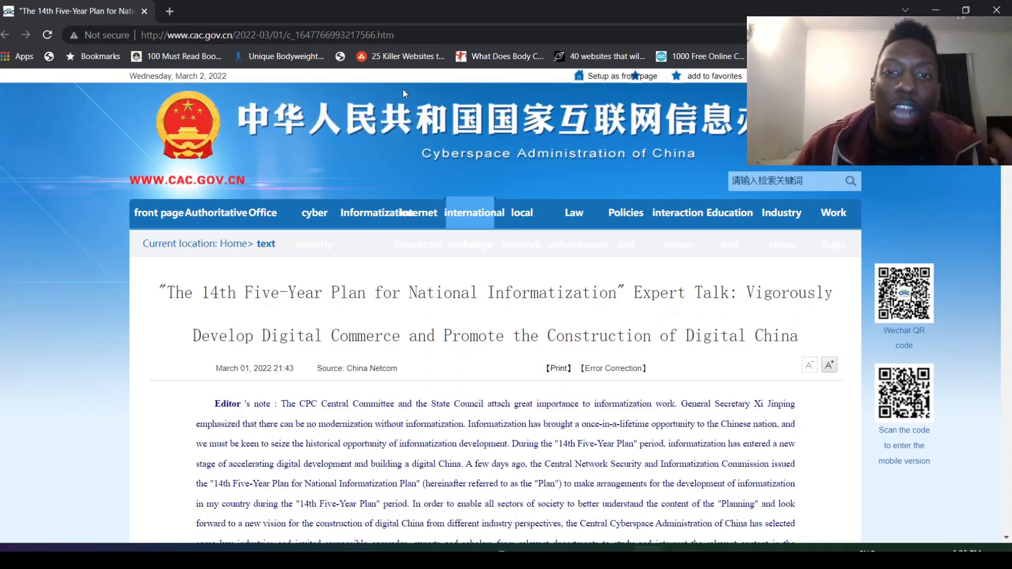
Scroll the cac.gov.cn article so its full title and editor's note are in view
{"action": "scroll", "scroll_direction": "down", "scroll_amount": 3}
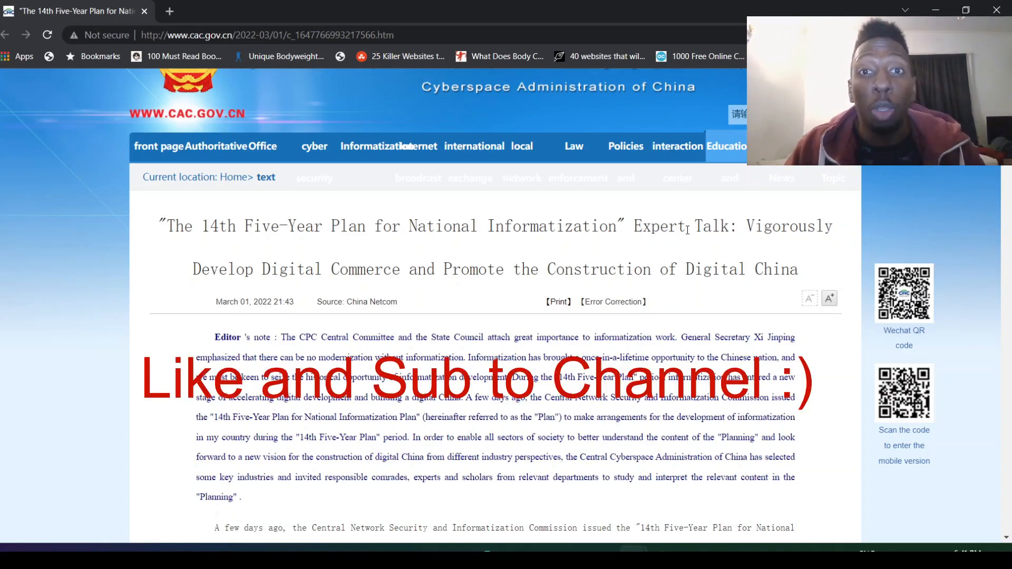
{"action": "mouse_move", "coordinate": [683, 240]}
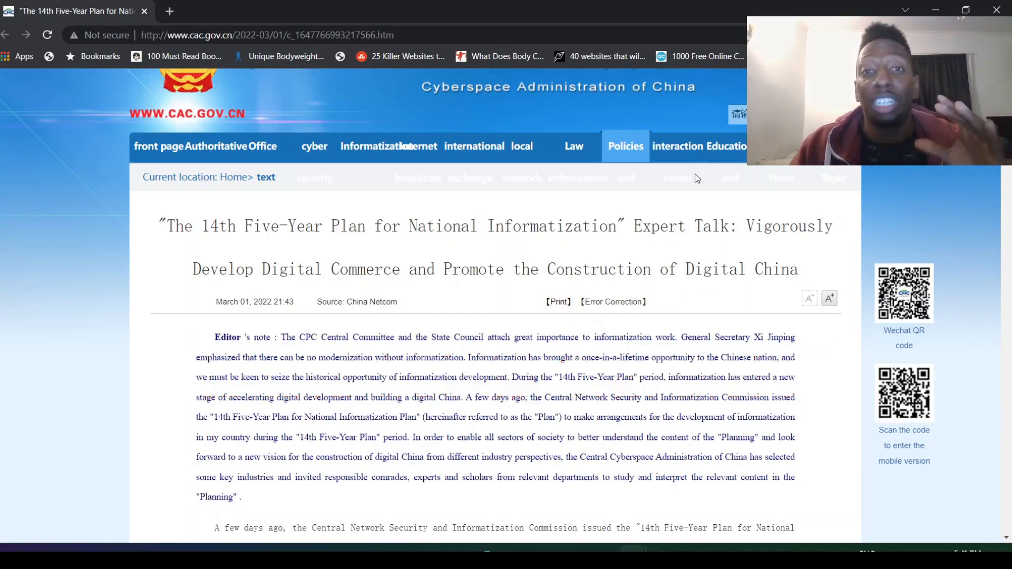
Scroll past the 'First' section to the second point on digital transformation of the real economy
{"action": "scroll", "scroll_direction": "down", "scroll_amount": 3}
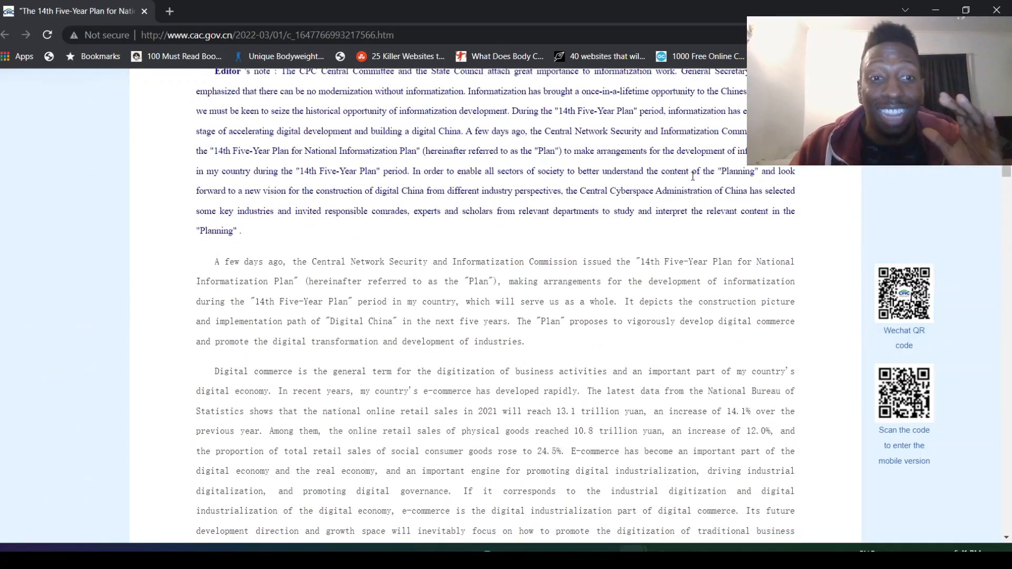
{"action": "scroll", "scroll_direction": "down", "scroll_amount": 3}
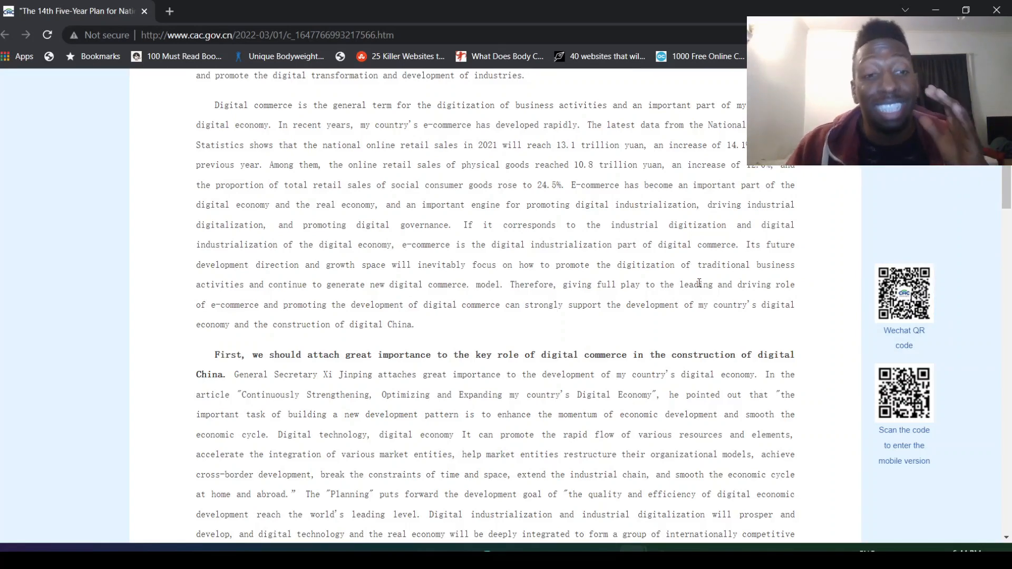
{"action": "scroll", "scroll_direction": "down", "scroll_amount": 3}
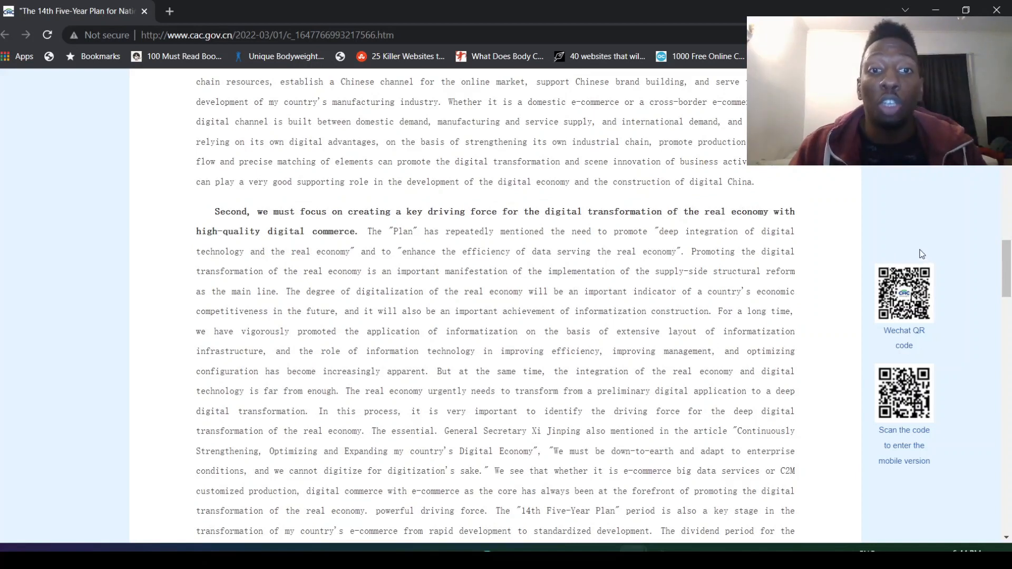
{"action": "mouse_move", "coordinate": [996, 233]}
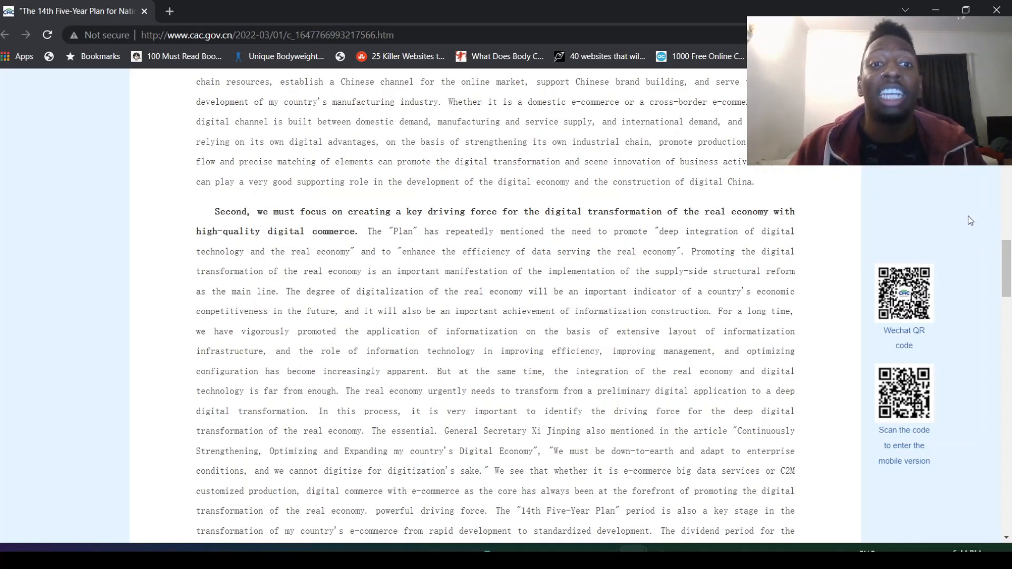
Scroll to point 3 on manufacturing e-commerce, with rural e-commerce sub-items visible
{"action": "scroll", "scroll_direction": "down", "scroll_amount": 3}
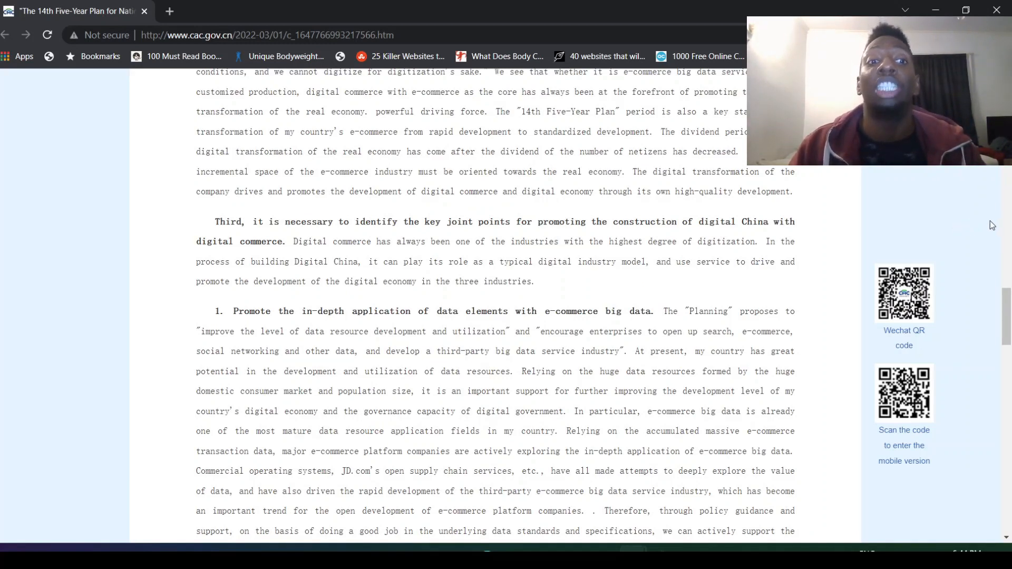
{"action": "scroll", "scroll_direction": "down", "scroll_amount": 3}
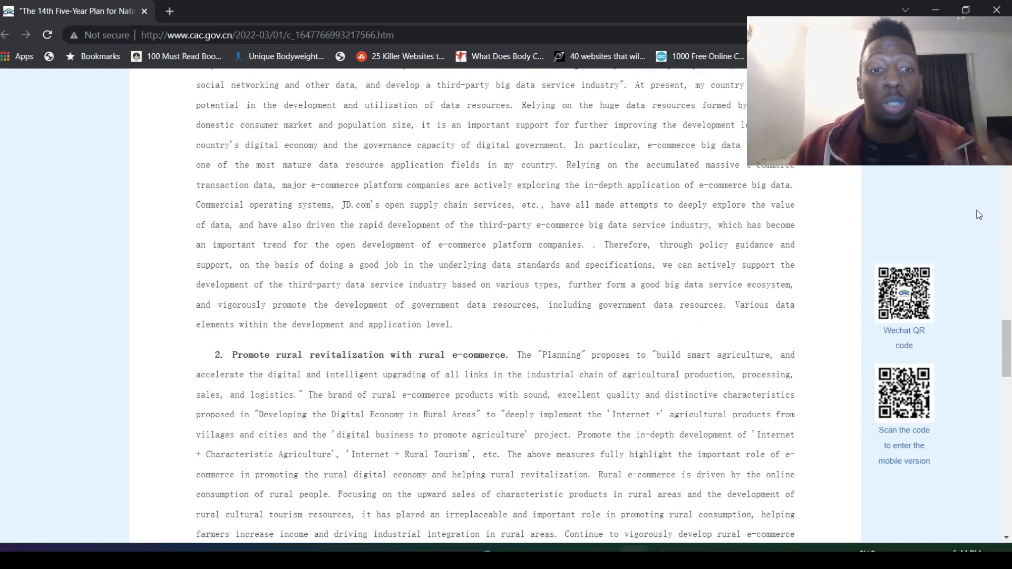
{"action": "scroll", "scroll_direction": "down", "scroll_amount": 3}
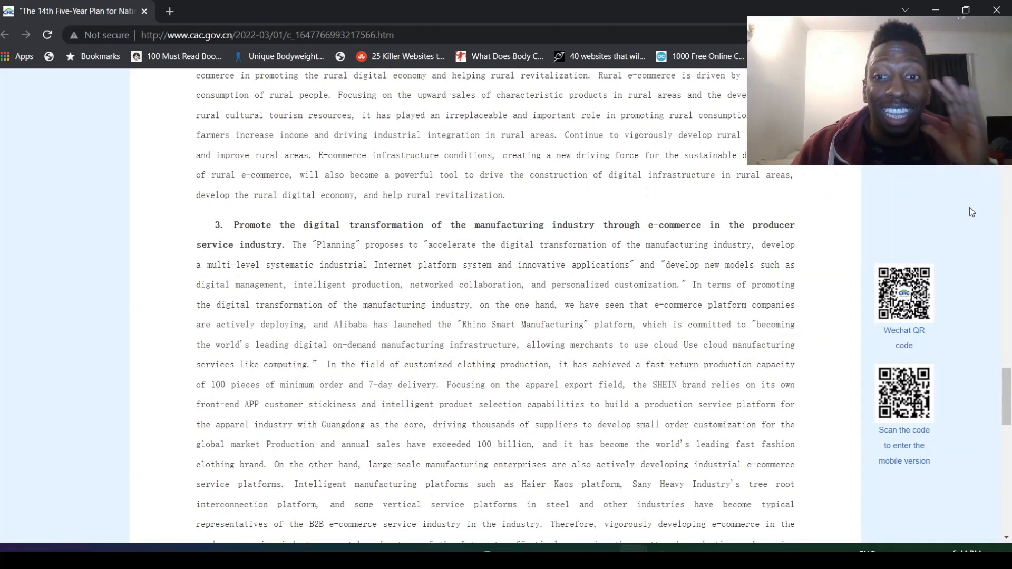
{"action": "mouse_move", "coordinate": [879, 237]}
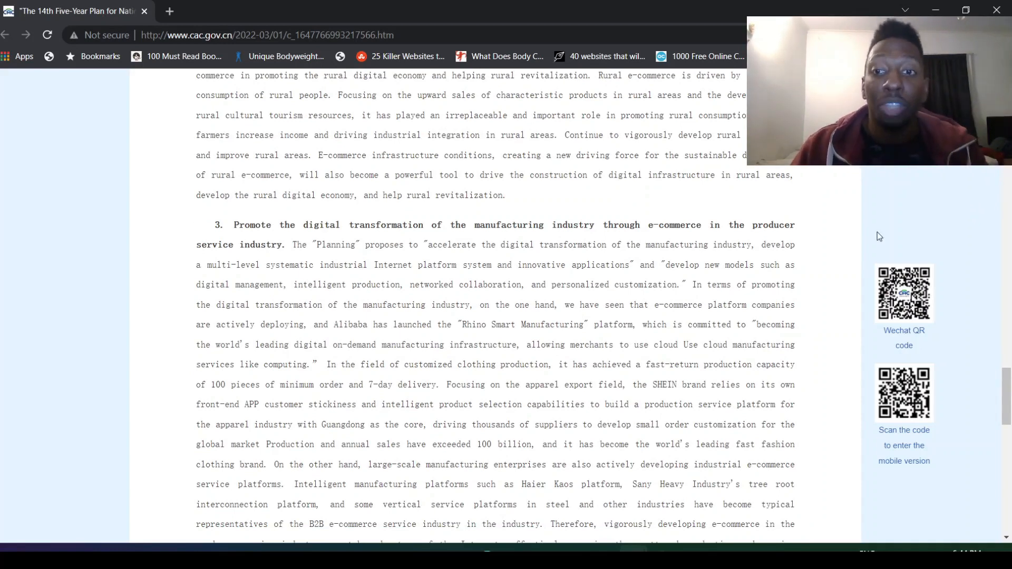
{"action": "mouse_move", "coordinate": [800, 251]}
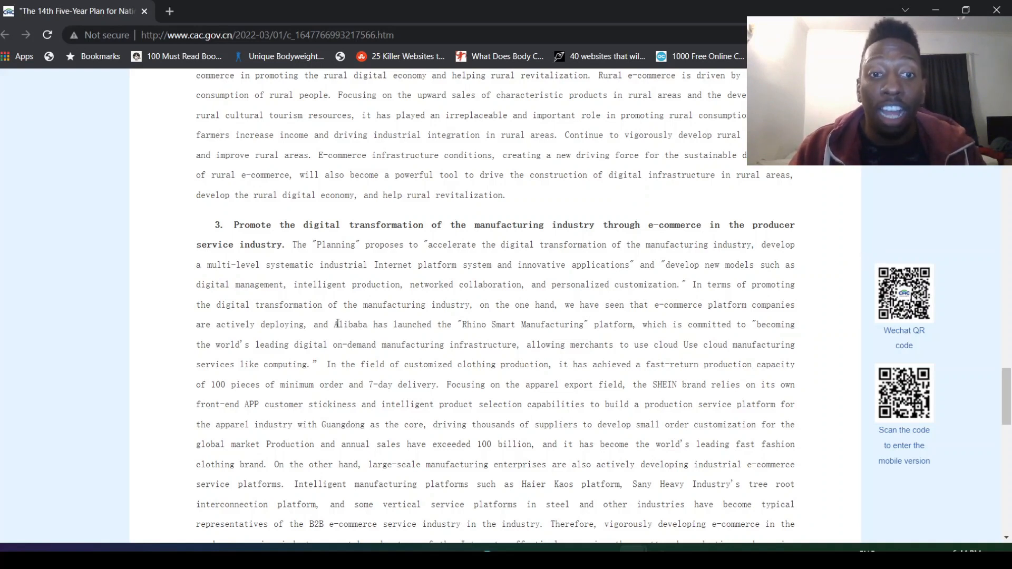
{"action": "left_click_drag", "start_coordinate": [335, 325], "coordinate": [493, 344]}
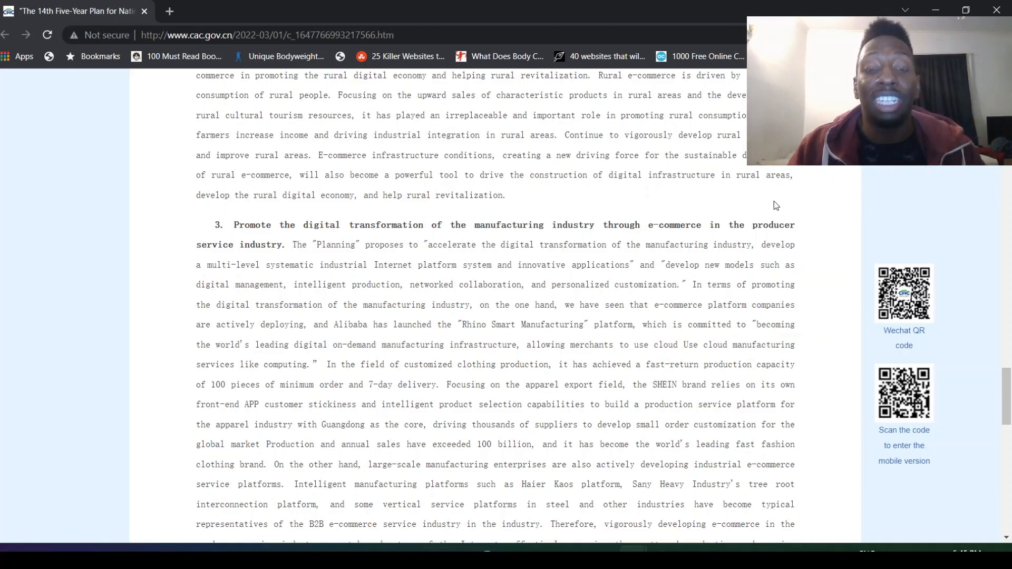
{"action": "mouse_move", "coordinate": [759, 214]}
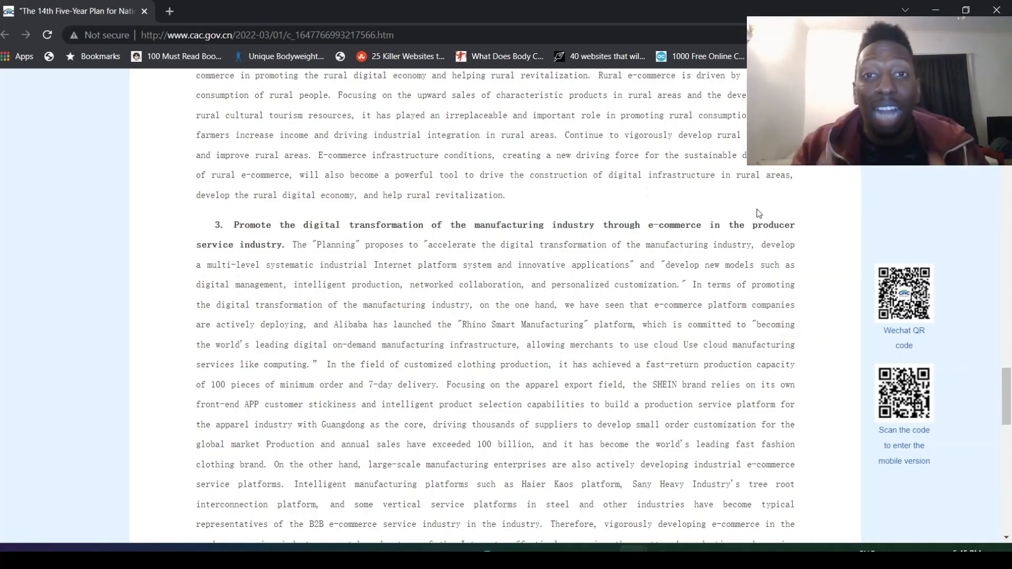